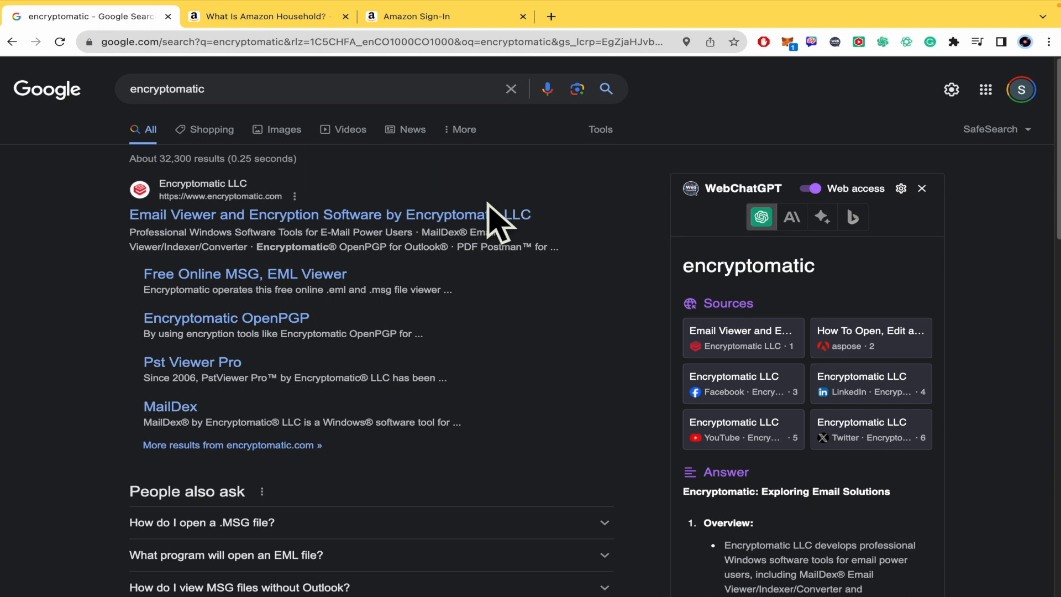
{"action": "mouse_move", "coordinate": [495, 281]}
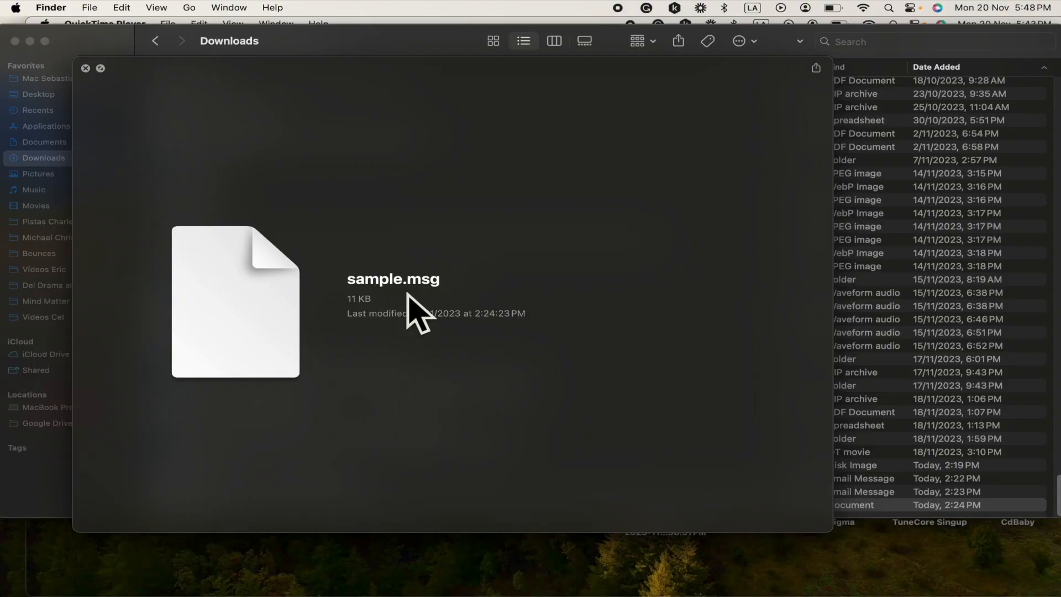
{"action": "mouse_move", "coordinate": [444, 306]}
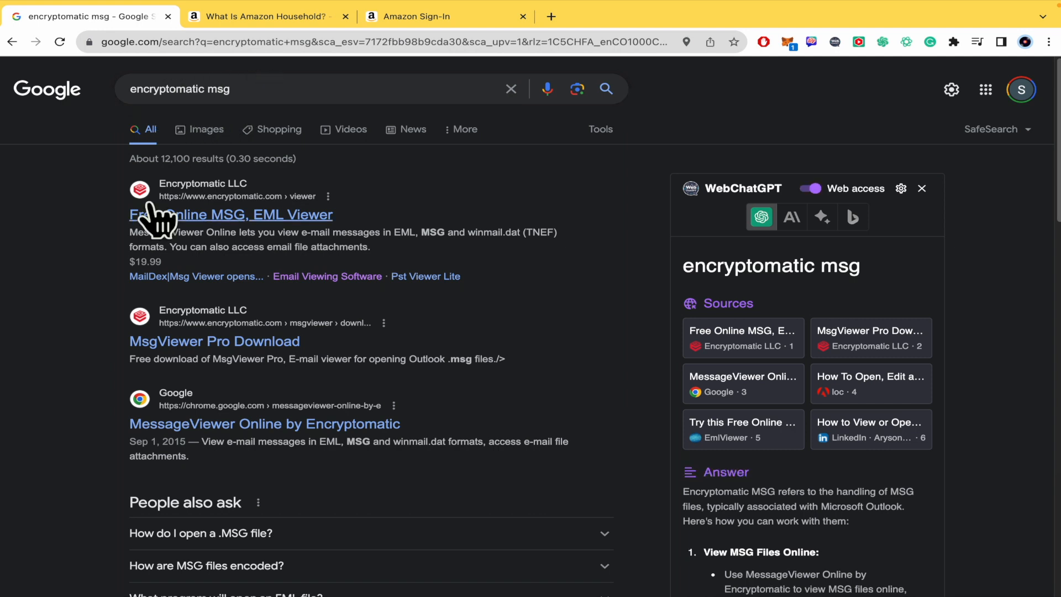
{"action": "mouse_move", "coordinate": [177, 247]}
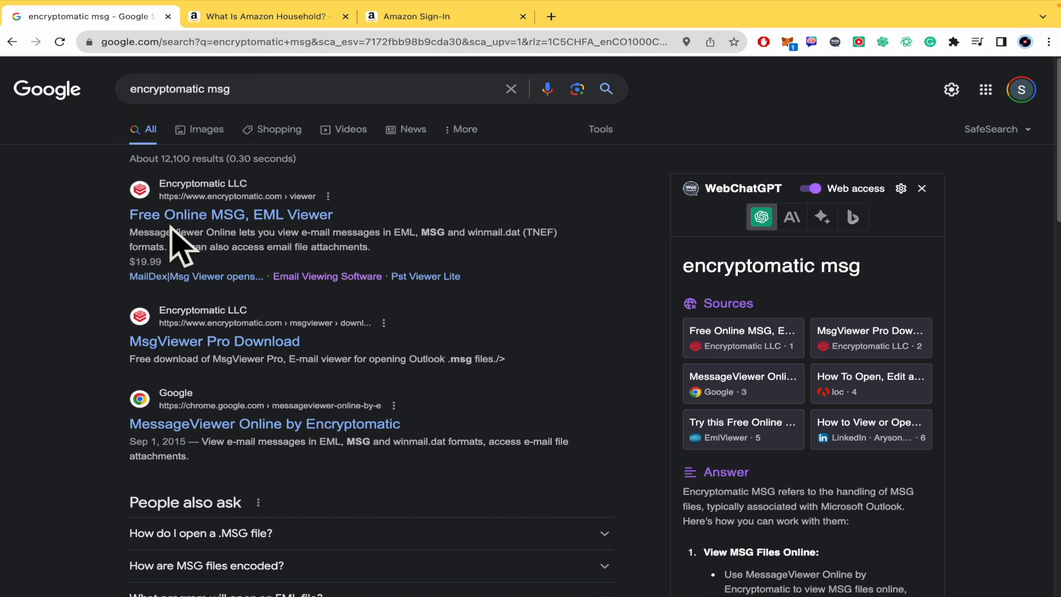
- Open Encryptomatic's Free Online MSG, EML Viewer page from the Google results
{"action": "left_click", "coordinate": [229, 214]}
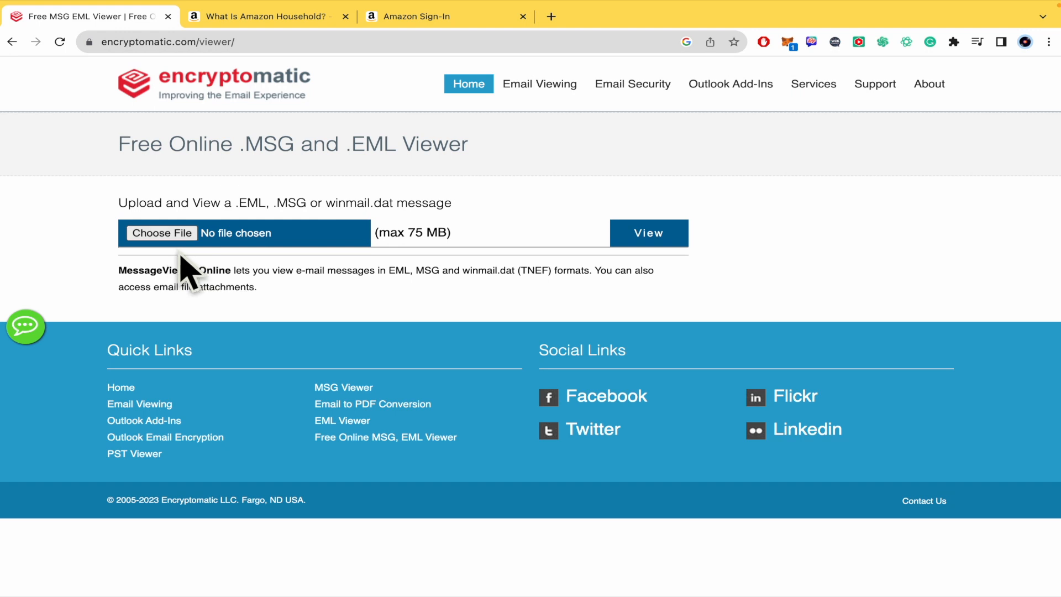
- Choose sample.msg as the message file to upload
{"action": "left_click", "coordinate": [161, 233]}
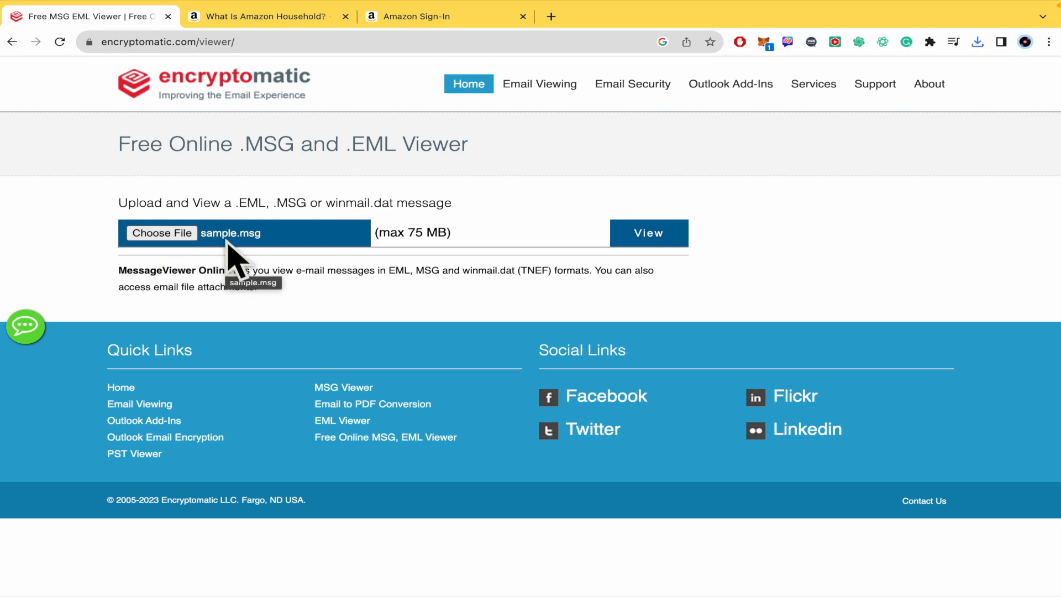
{"action": "mouse_move", "coordinate": [307, 255]}
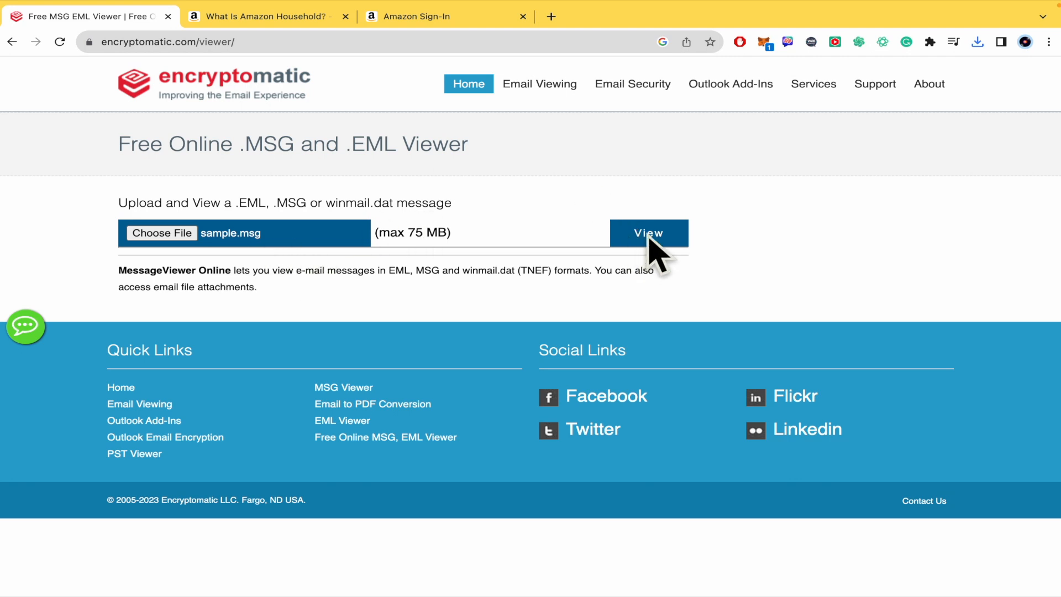
- Upload sample.msg and view its From, To and 2006 Sent time header details
{"action": "left_click", "coordinate": [648, 233]}
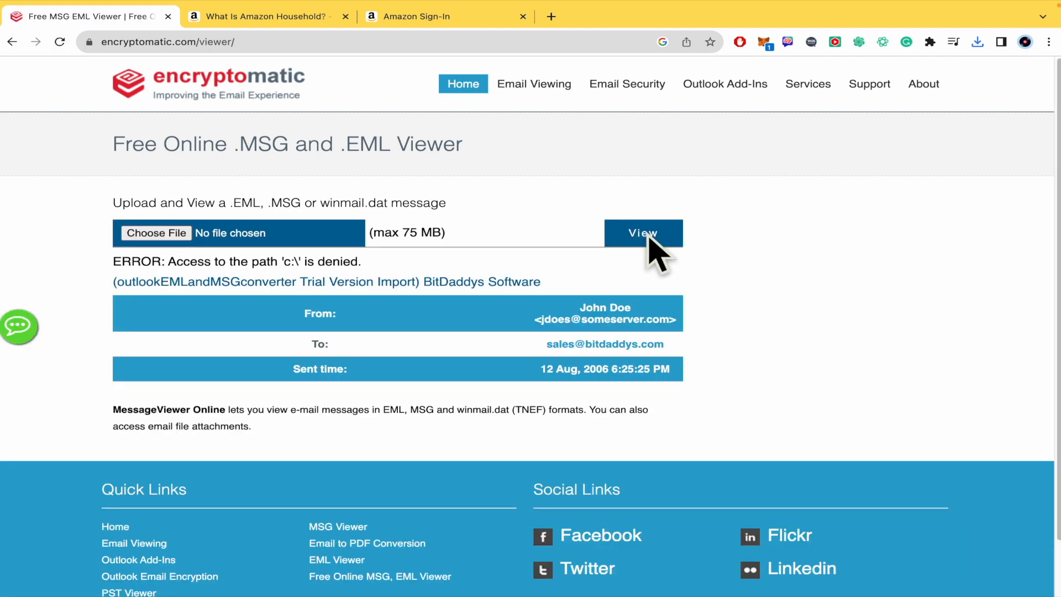
{"action": "scroll", "scroll_direction": "down", "scroll_amount": 3}
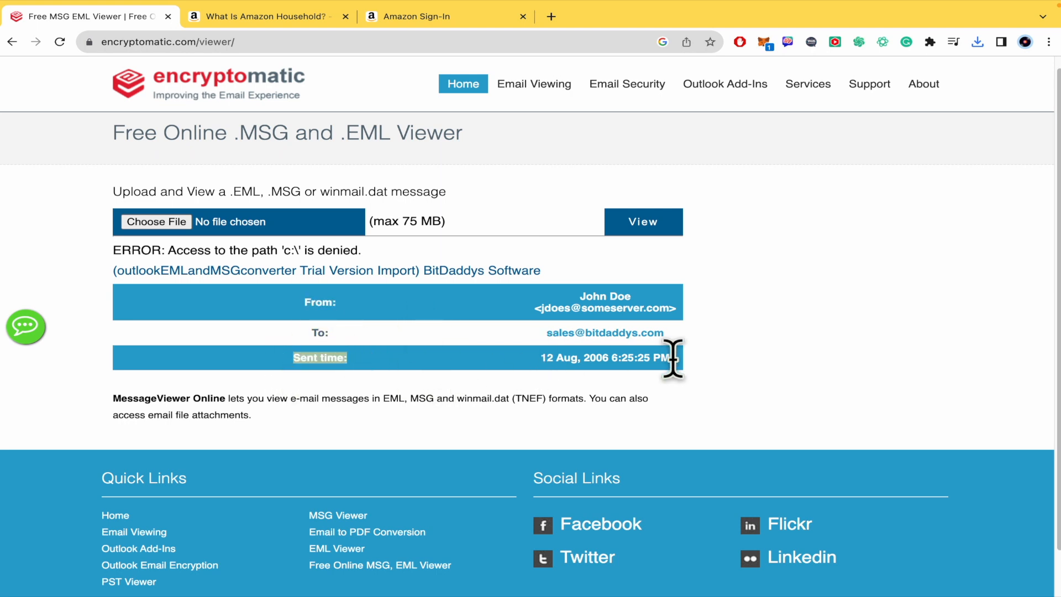
{"action": "mouse_move", "coordinate": [724, 369]}
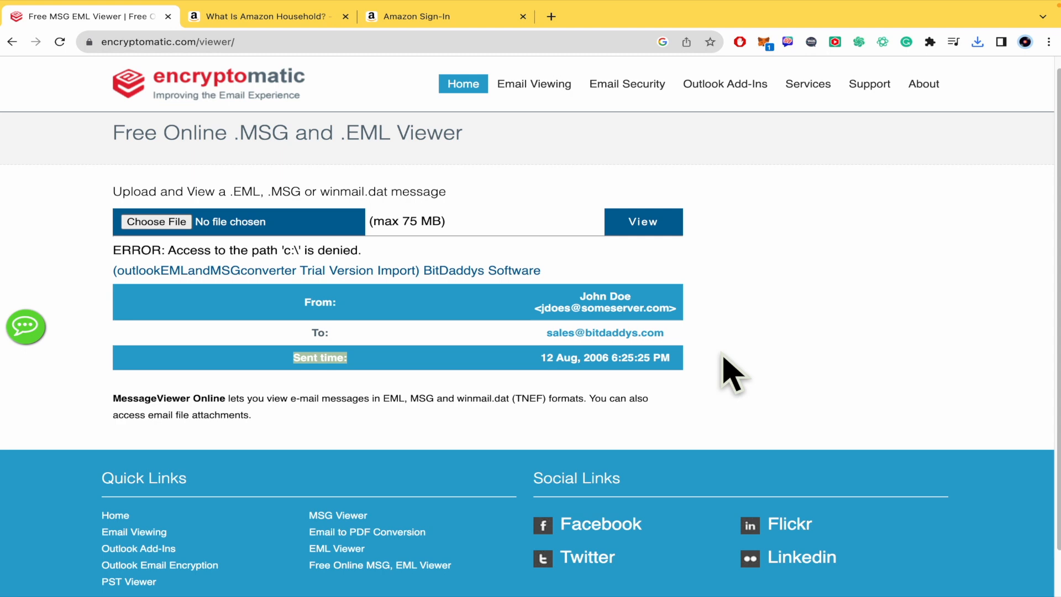